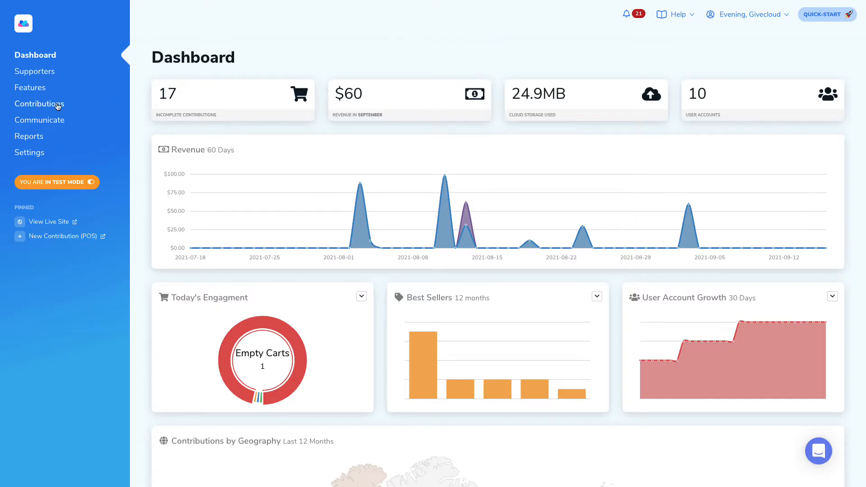
Expand the Contributions menu in the left sidebar.
left_click(38, 104)
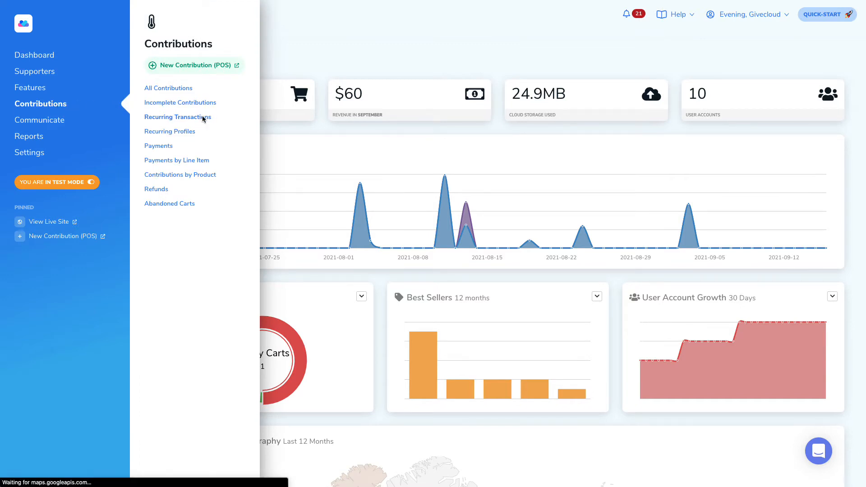
Open Recurring Transactions, sort by Status twice, then sort by Response.
left_click(173, 117)
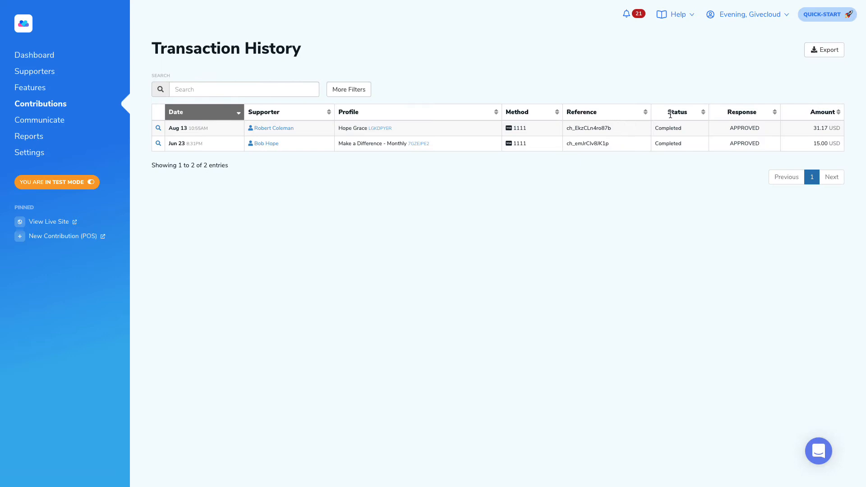
left_click(677, 112)
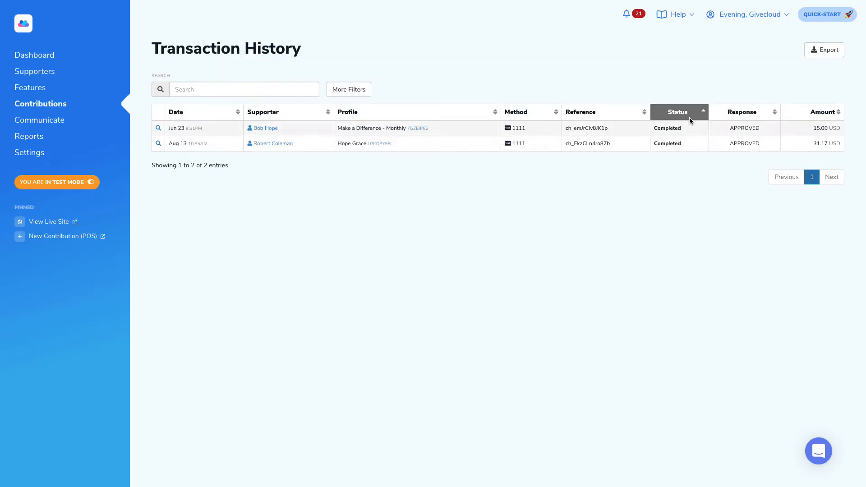
left_click(677, 112)
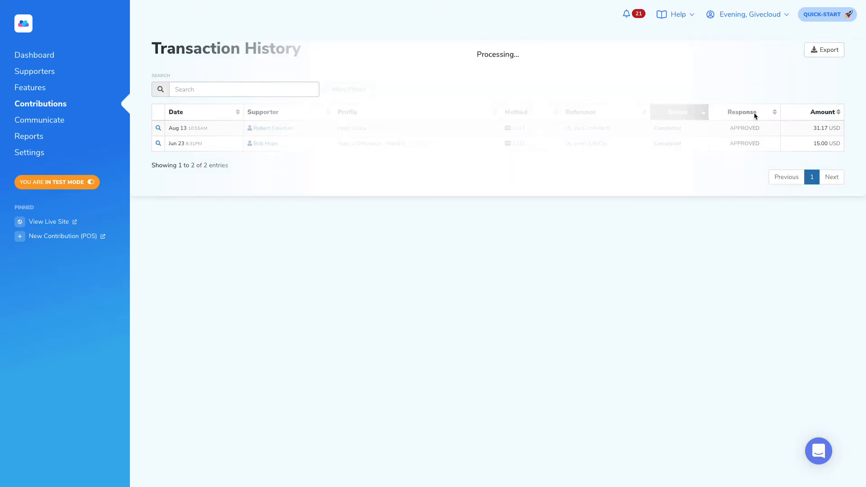
left_click(745, 111)
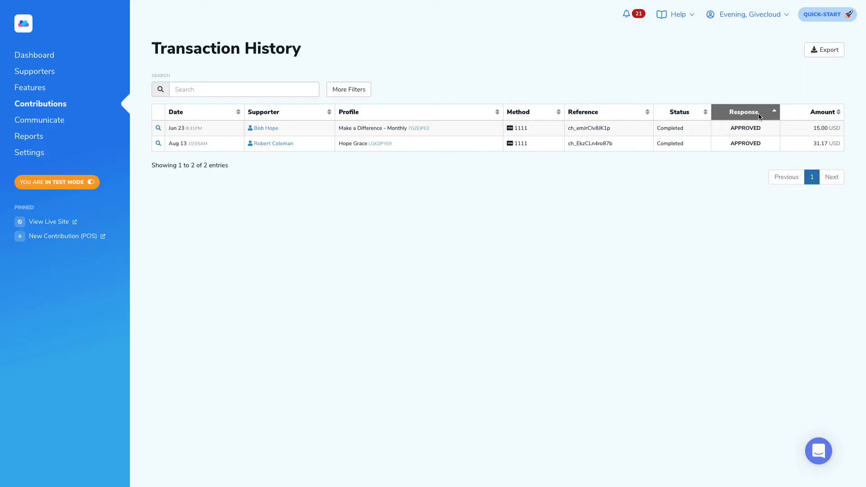
mouse_move(754, 171)
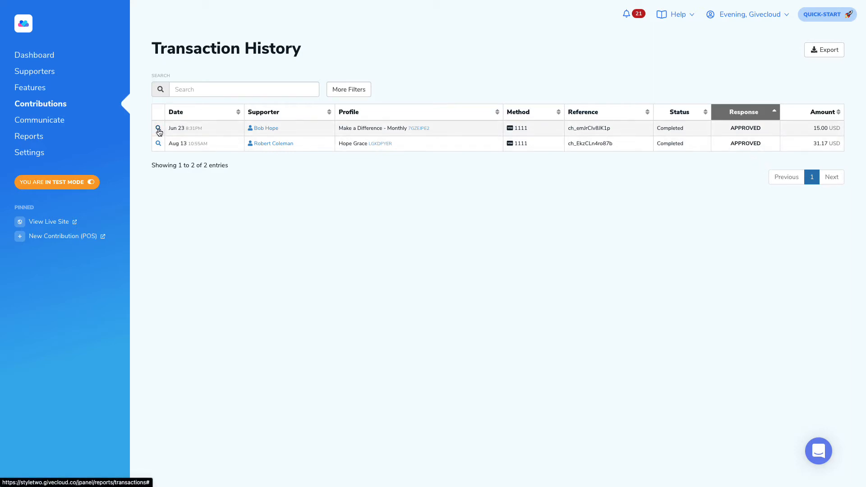
Open the Jun 23 $15.00 Bob Hope transaction's details.
left_click(159, 128)
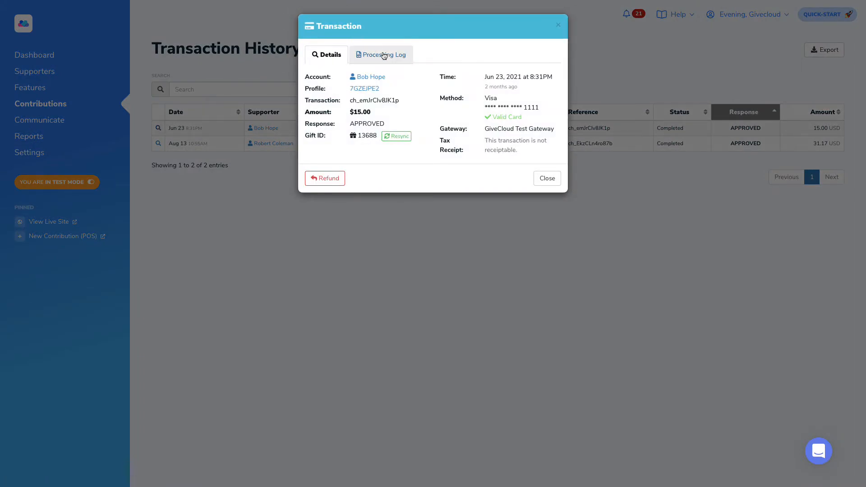
mouse_move(458, 68)
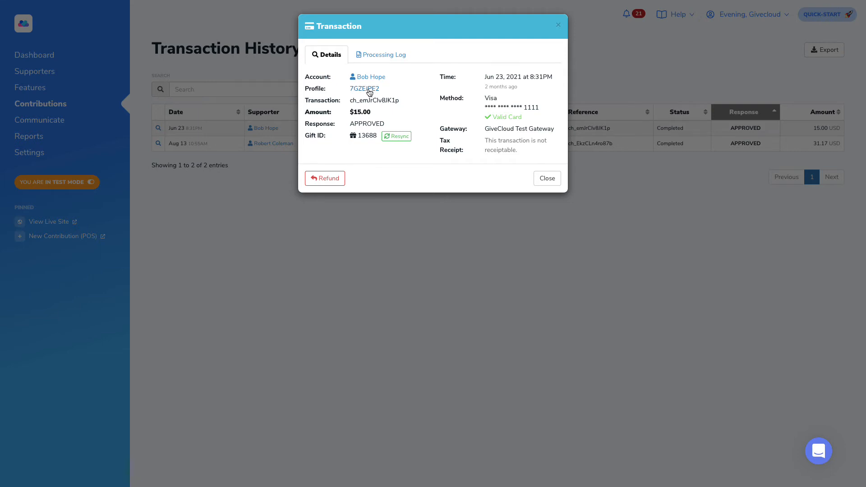
mouse_move(440, 81)
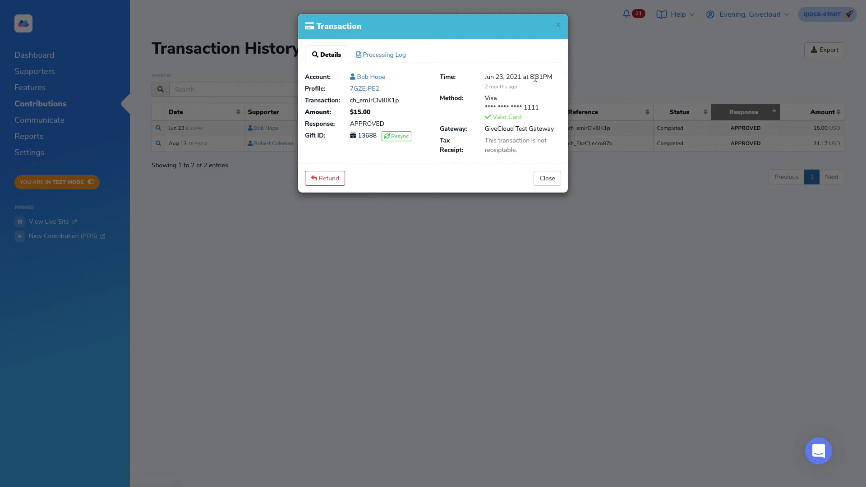
mouse_move(501, 100)
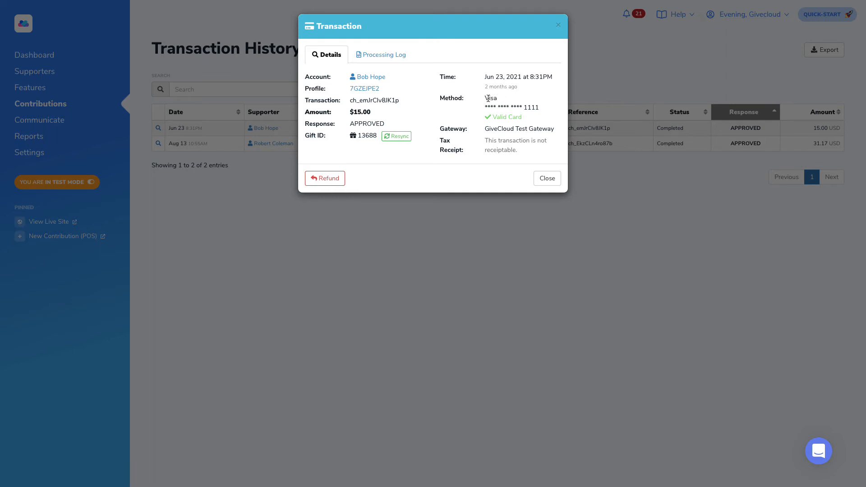
mouse_move(525, 134)
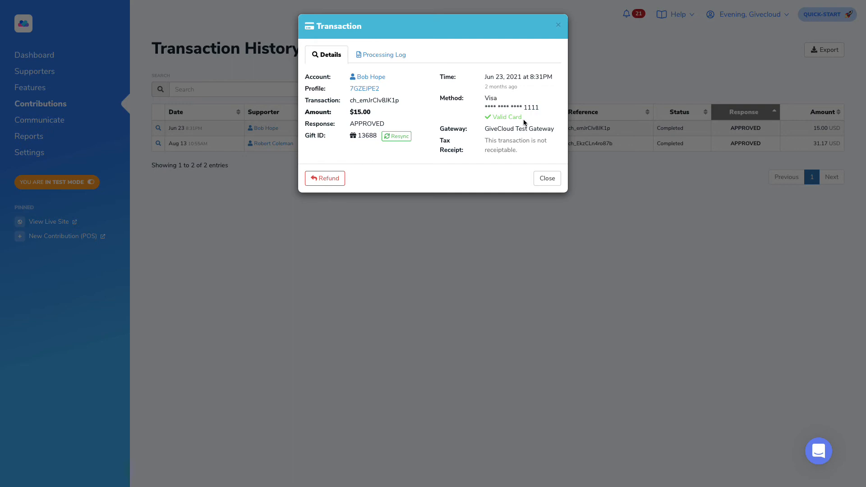
mouse_move(442, 130)
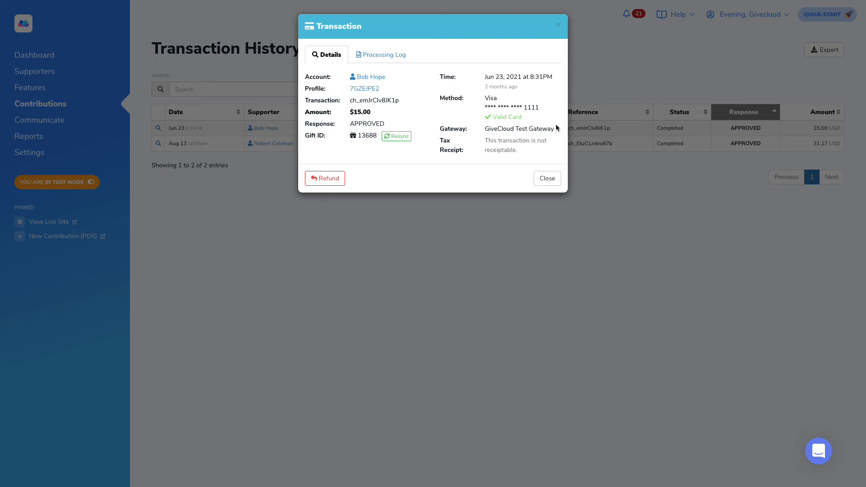
Switch to the Processing Log tab and scroll to the final gateway entries.
left_click(383, 55)
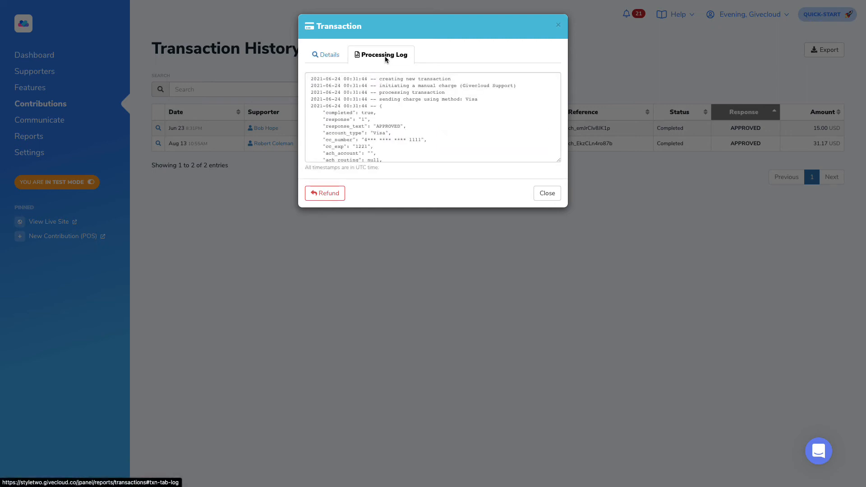
scroll("down", 3)
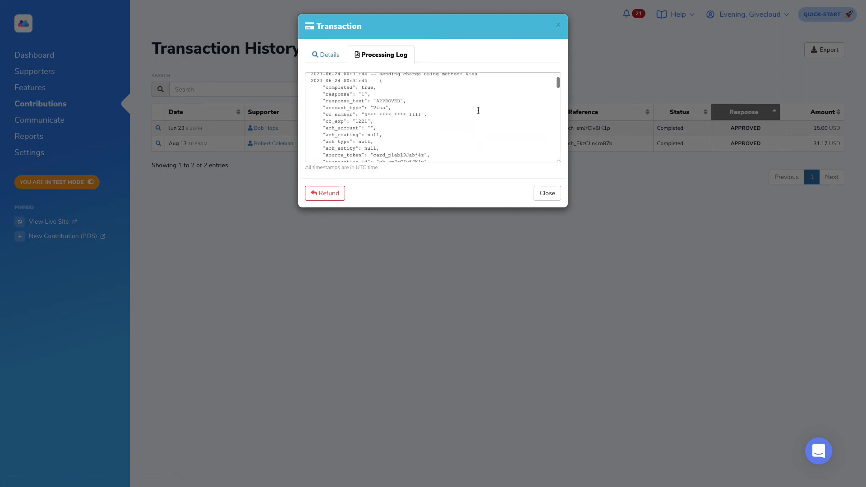
scroll("down", 3)
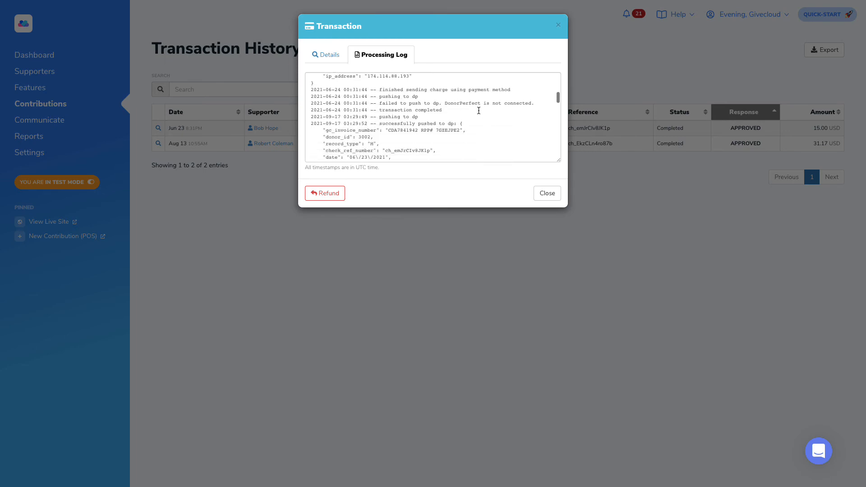
scroll("down", 3)
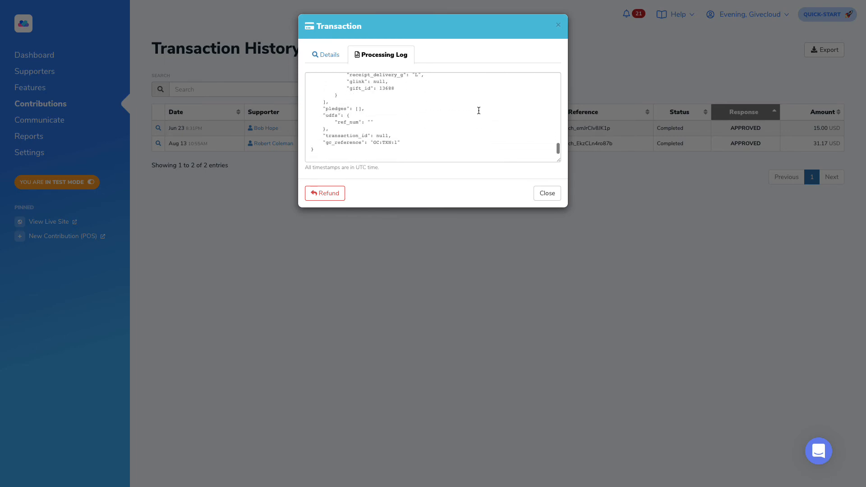